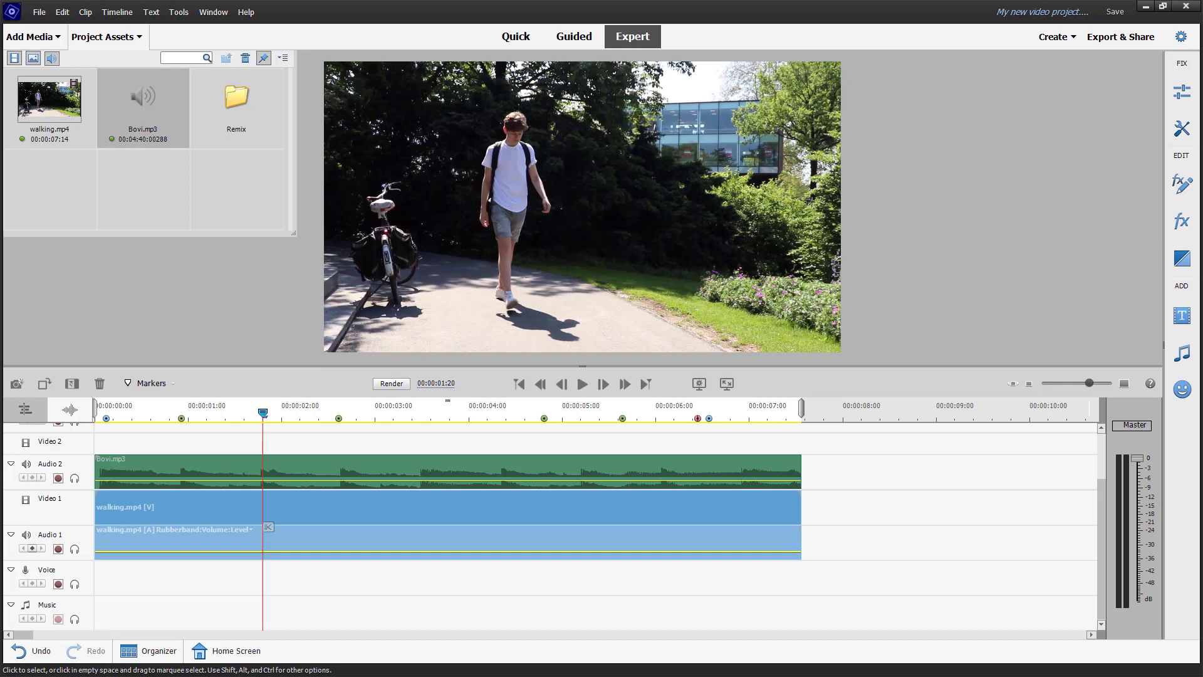
pyautogui.moveTo(174, 488)
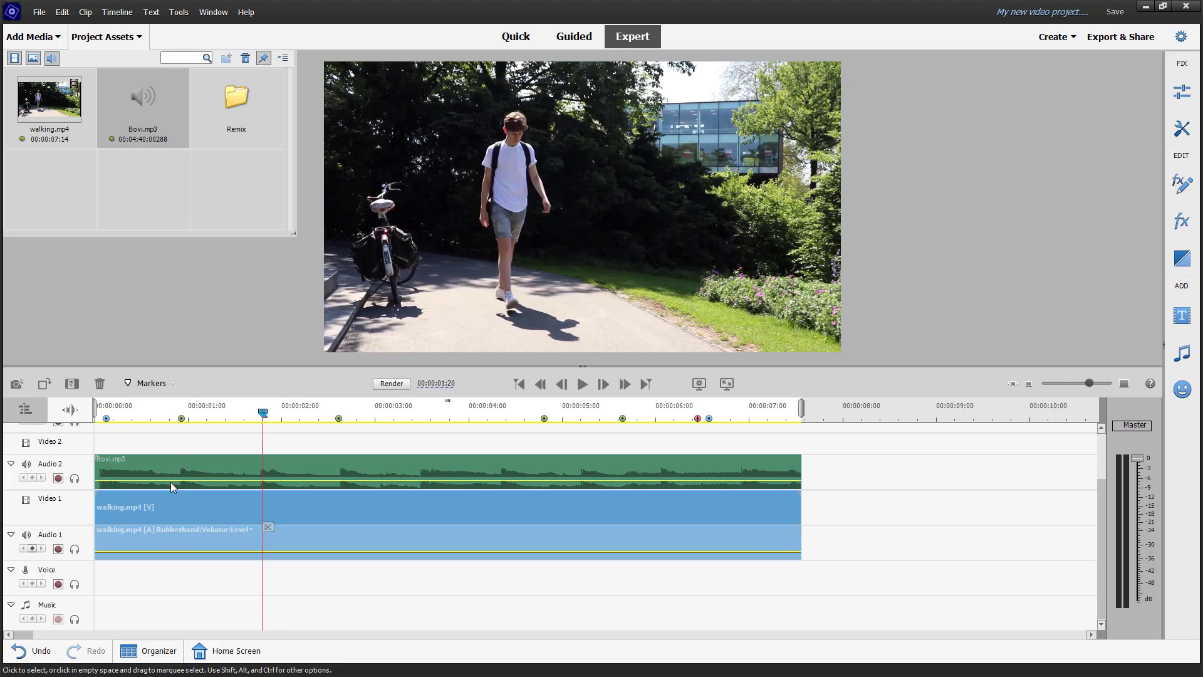
pyautogui.moveTo(667, 471)
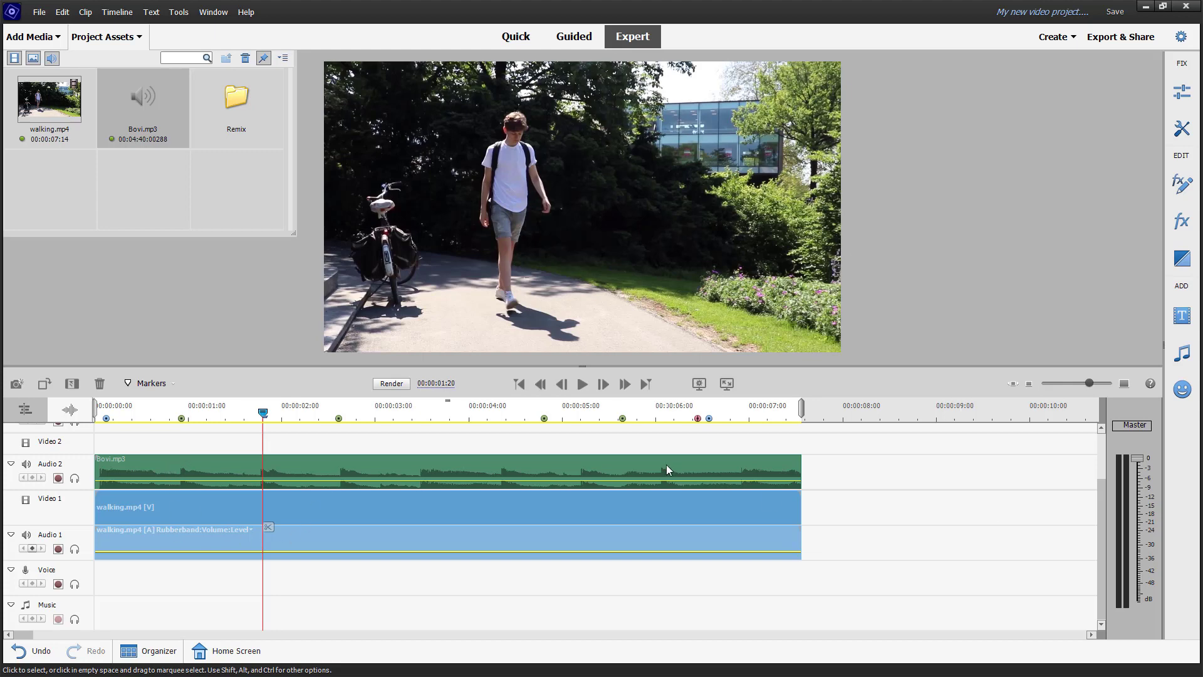
pyautogui.moveTo(173, 468)
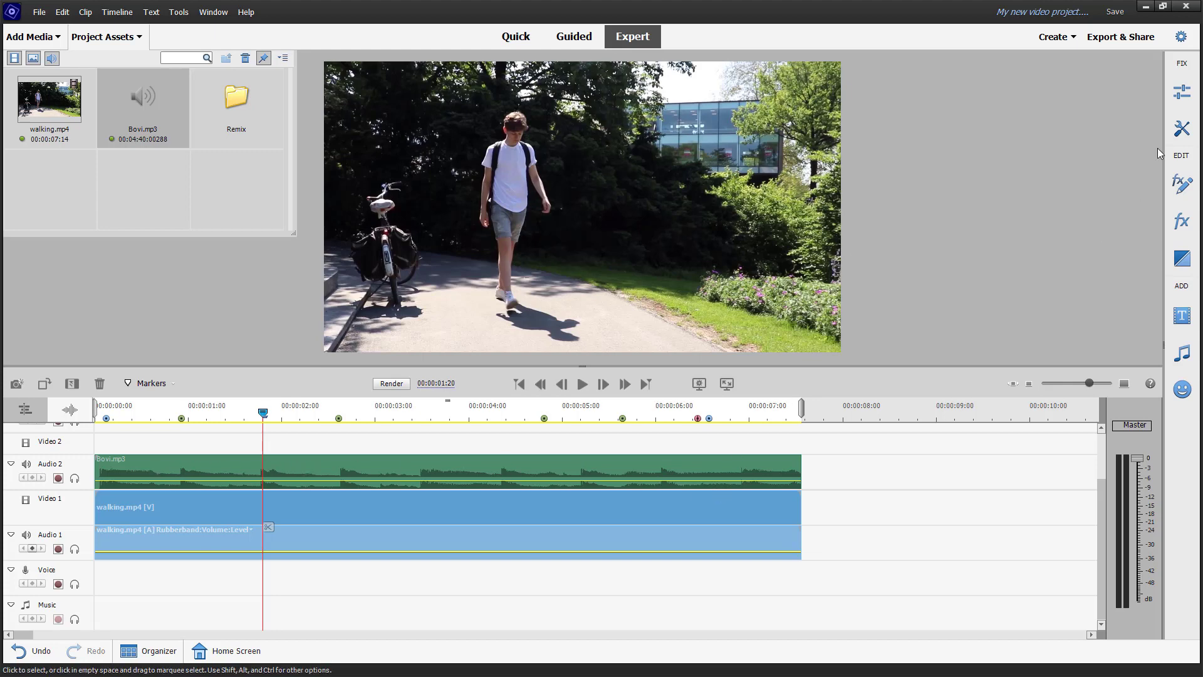
# Step: Export audio as AAC at maximum quality (256 kbps, 48 kHz stereo), then close the export window
pyautogui.click(1122, 37)
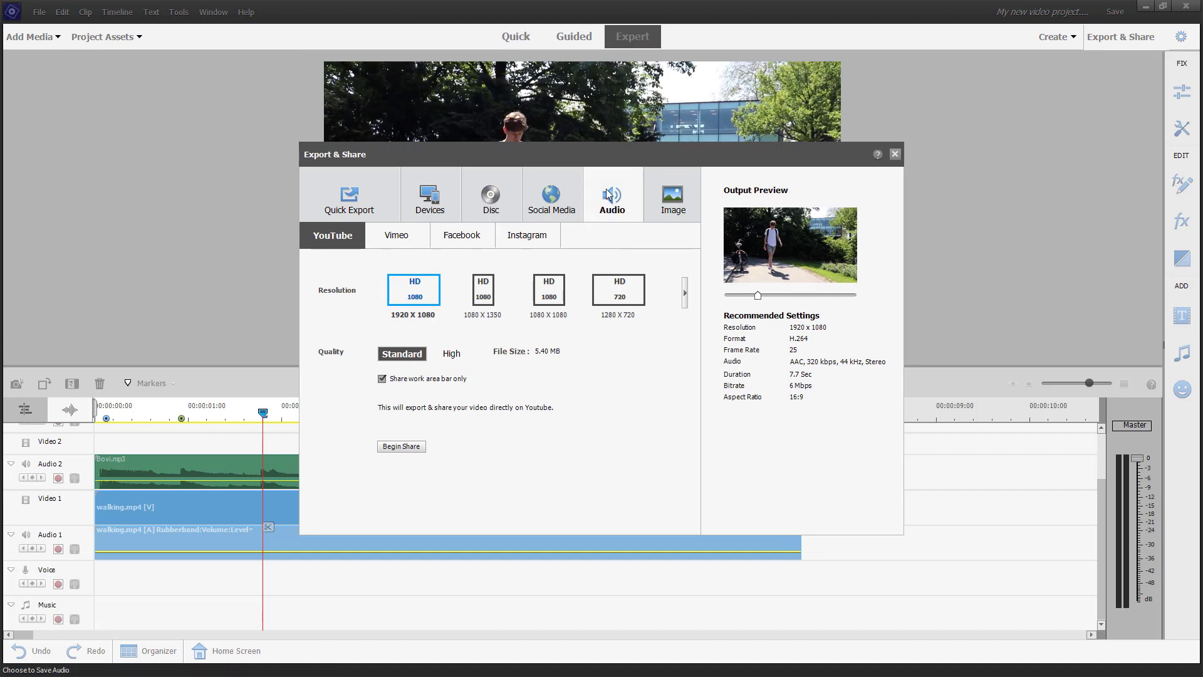
pyautogui.click(612, 195)
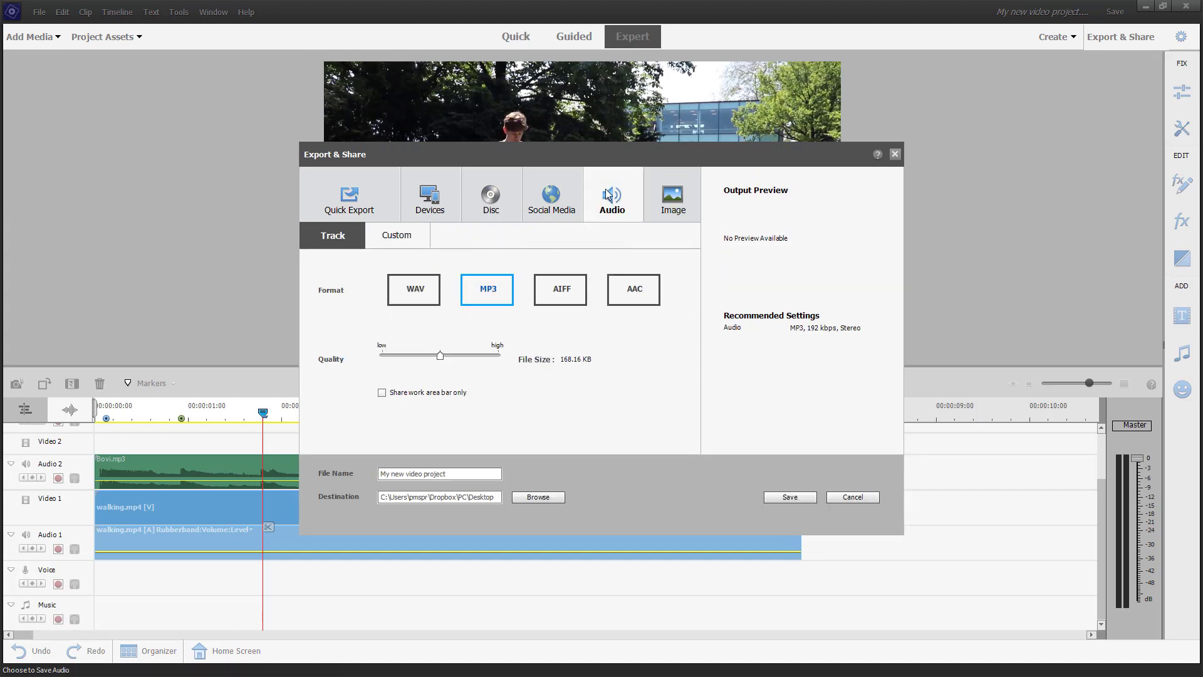
pyautogui.moveTo(626, 296)
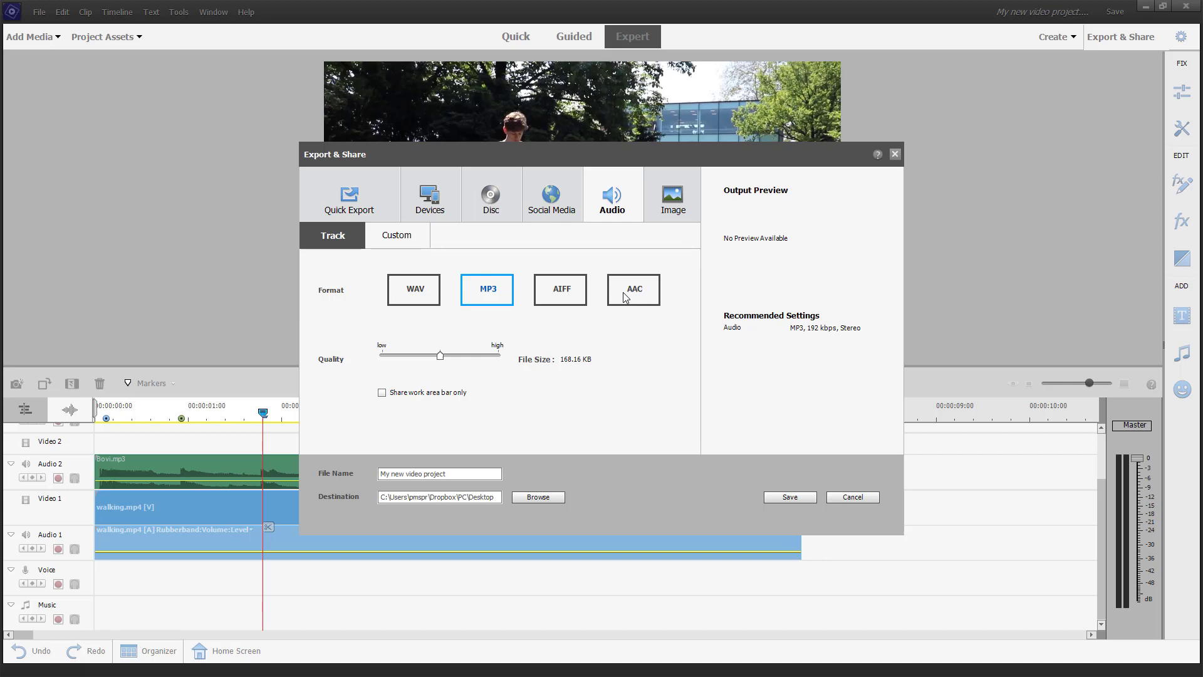
pyautogui.click(413, 289)
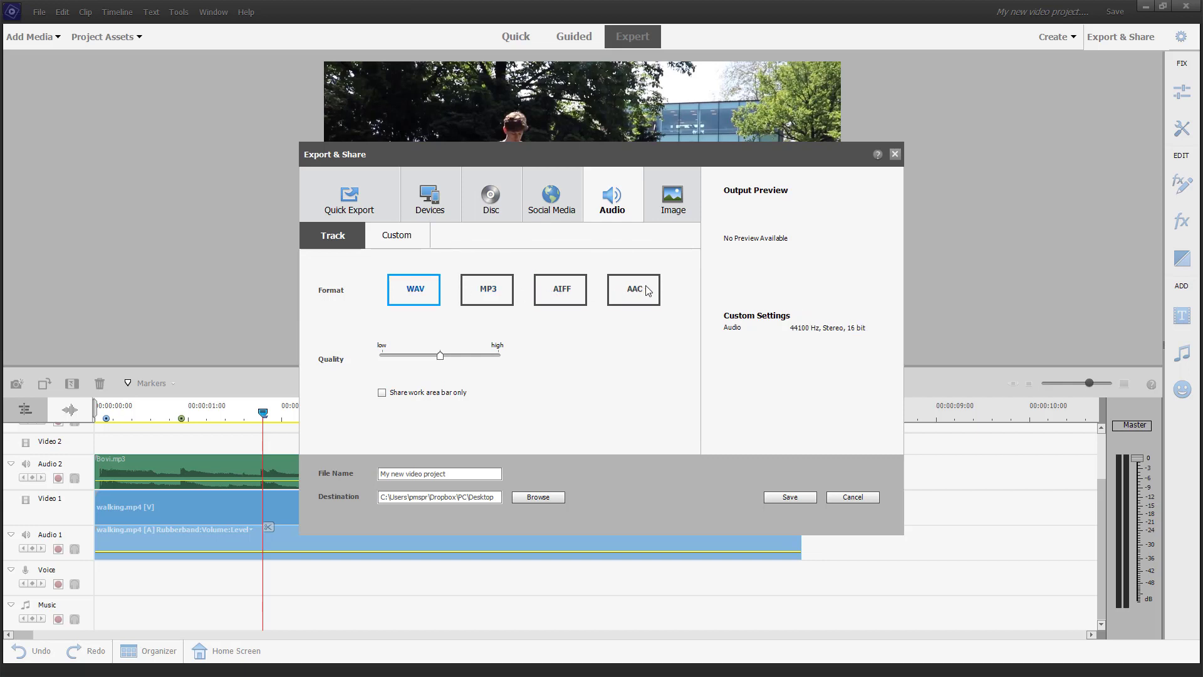
pyautogui.click(633, 289)
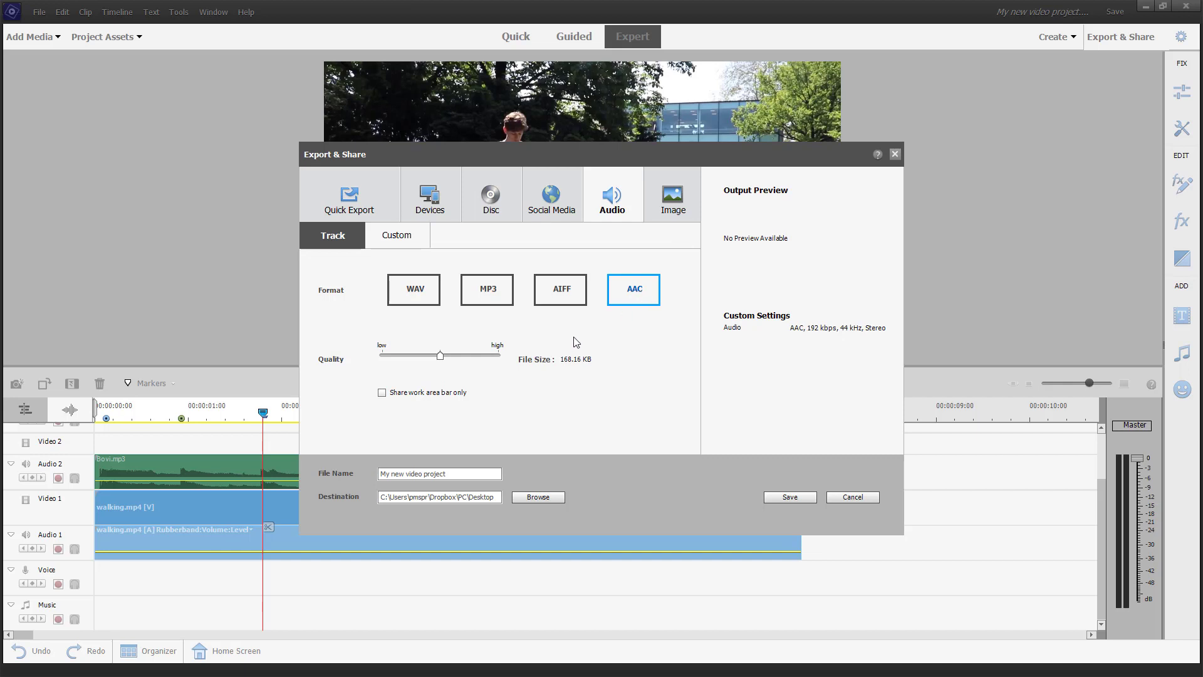
pyautogui.moveTo(440, 355); pyautogui.dragTo(475, 354)
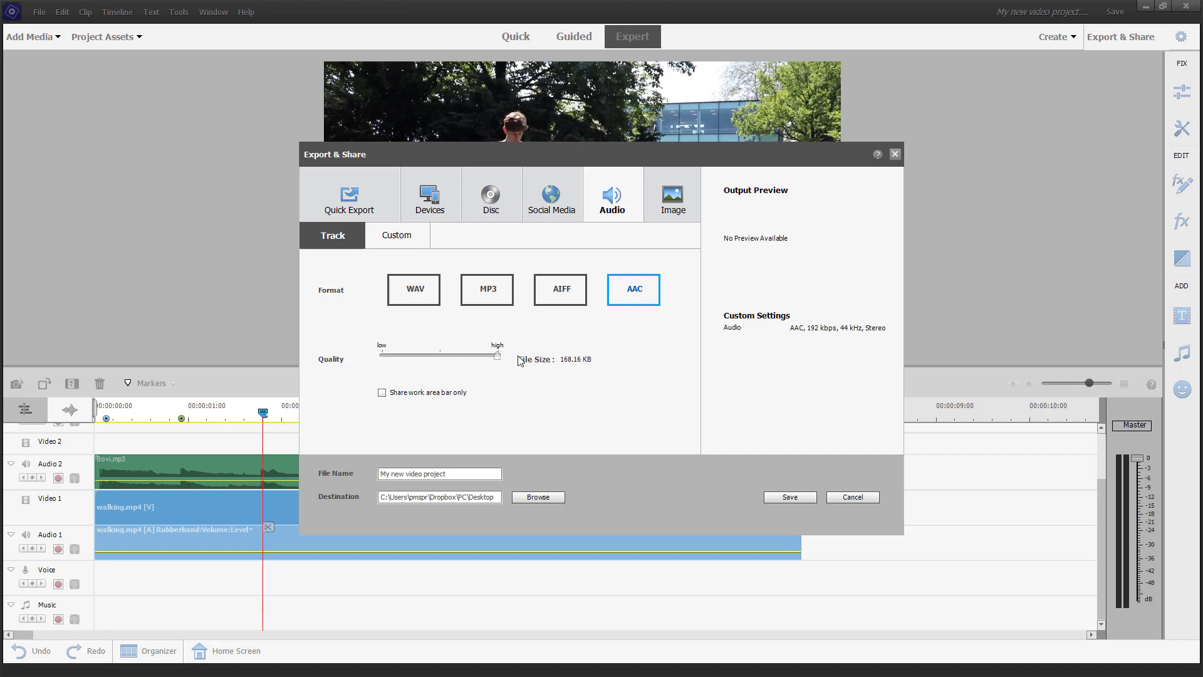
pyautogui.moveTo(475, 355); pyautogui.dragTo(489, 354)
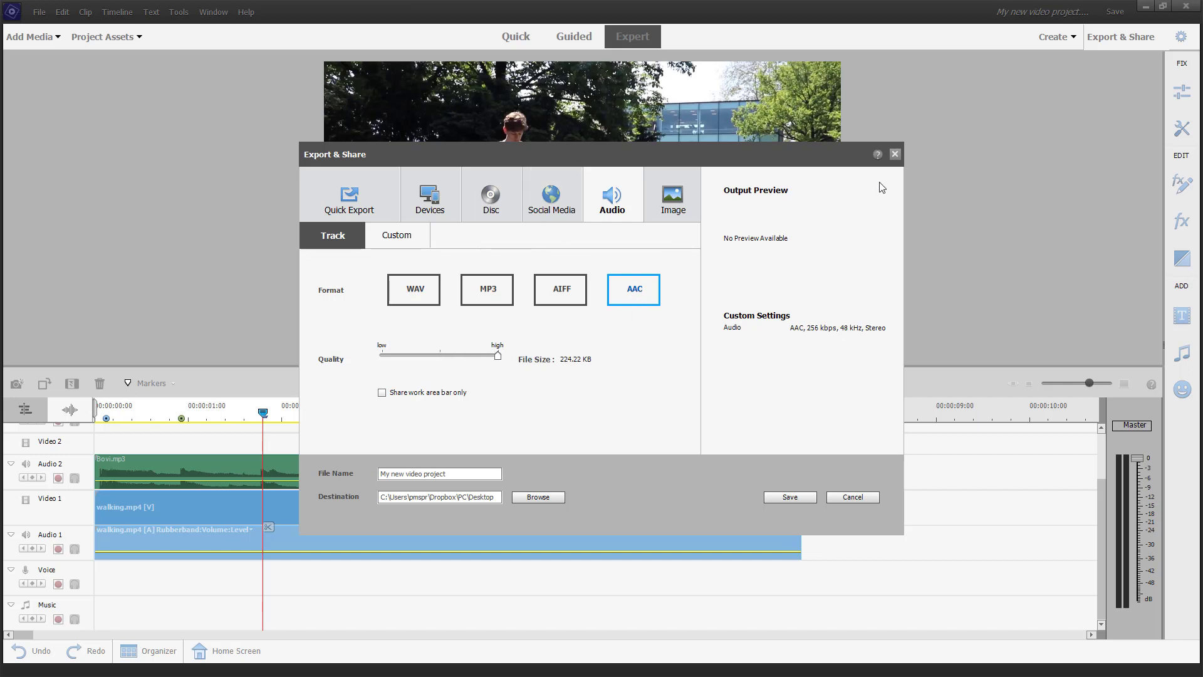
pyautogui.click(853, 497)
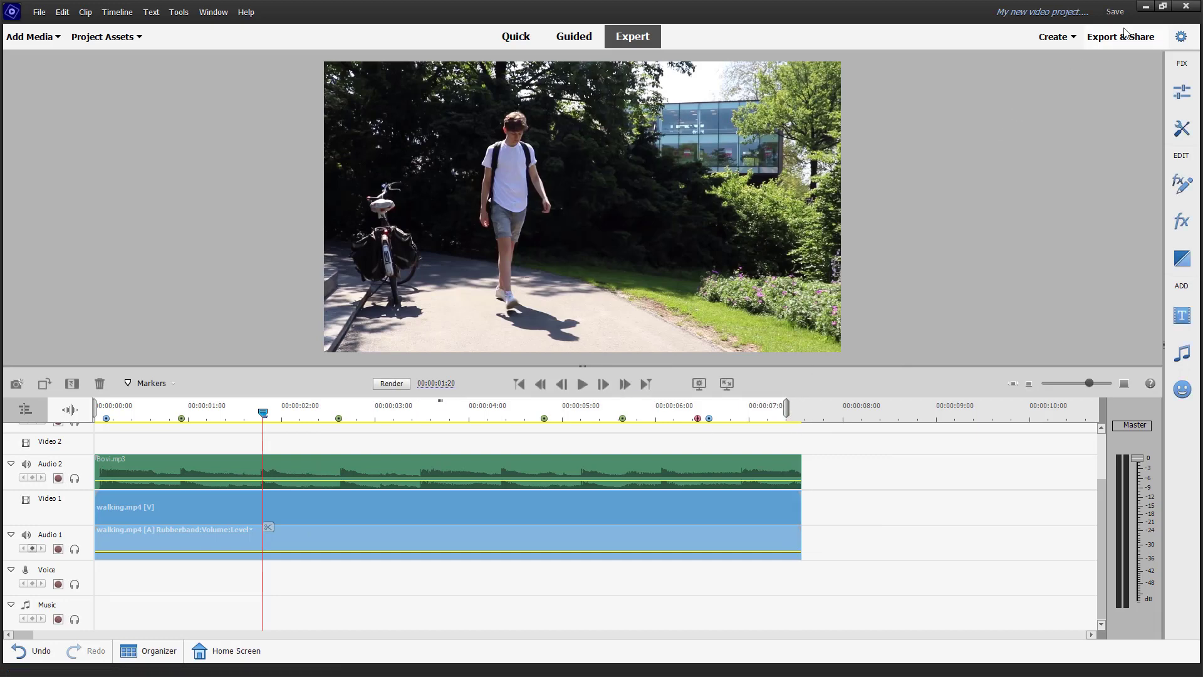
# Step: Reopen the AAC audio export and enable 'Share work area bar only'
pyautogui.click(1123, 36)
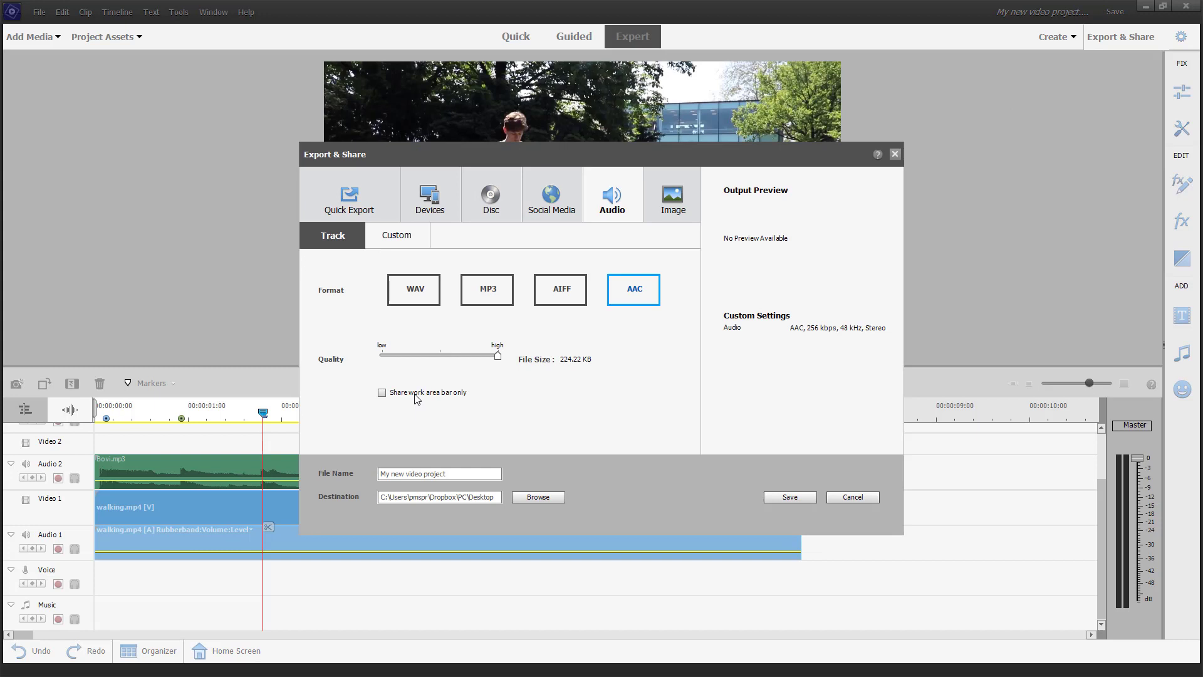
pyautogui.moveTo(450, 409)
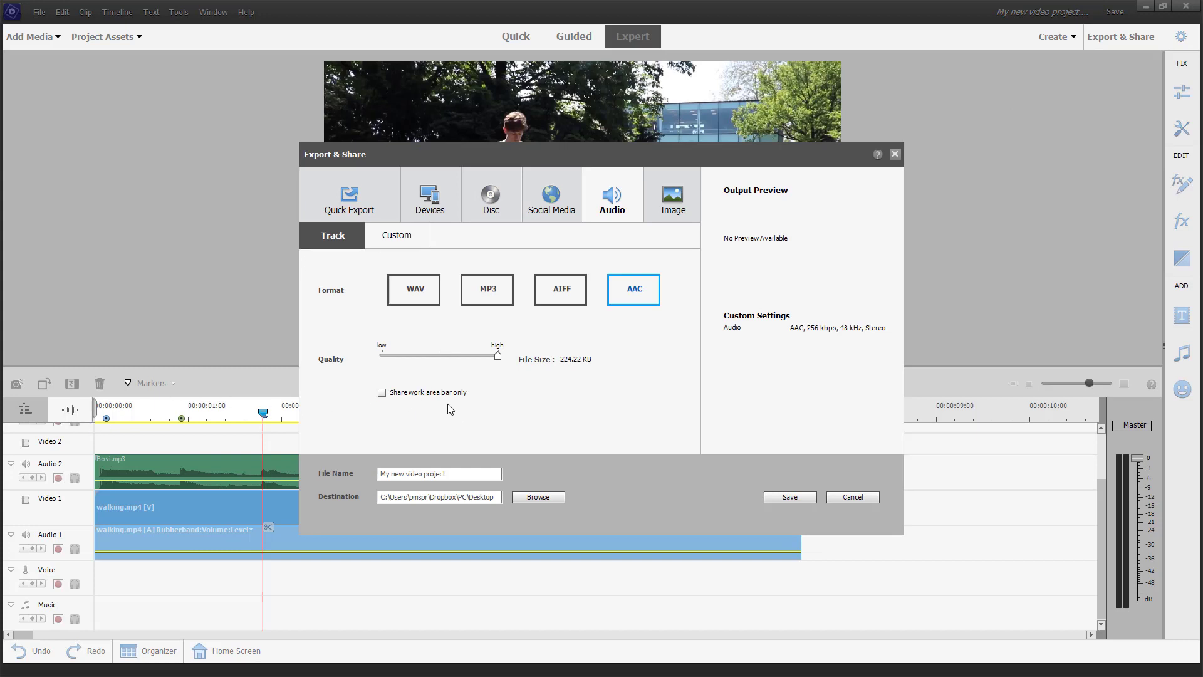
pyautogui.moveTo(418, 401)
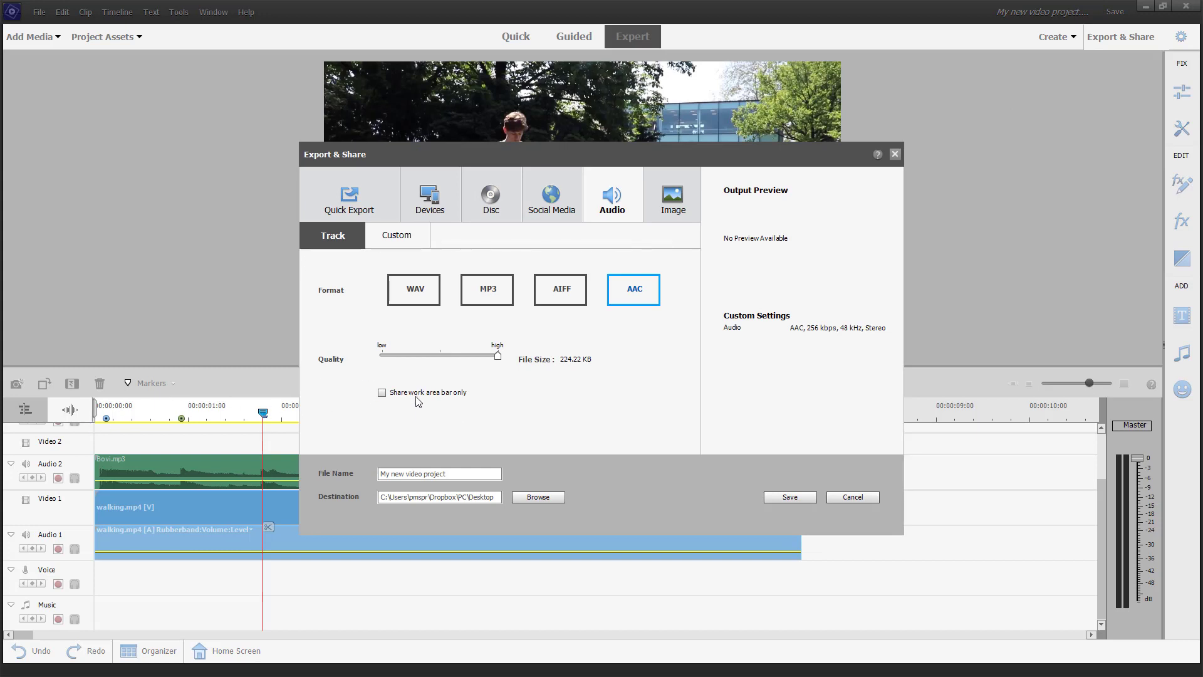
pyautogui.click(382, 392)
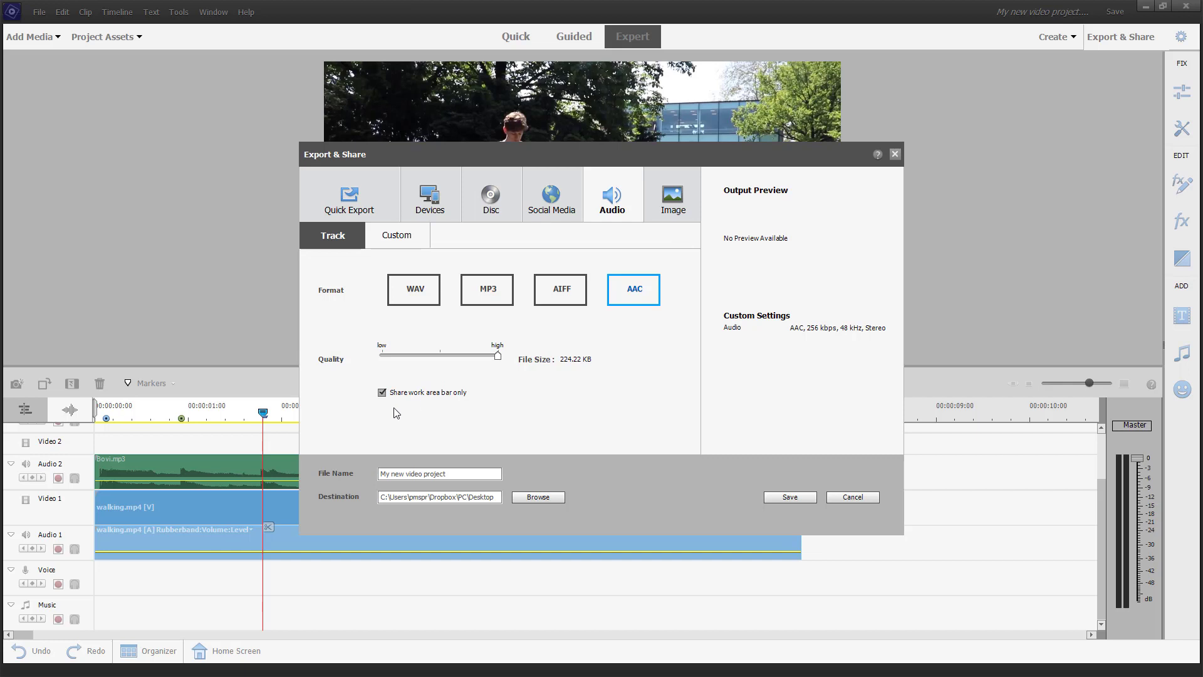
pyautogui.moveTo(440, 397)
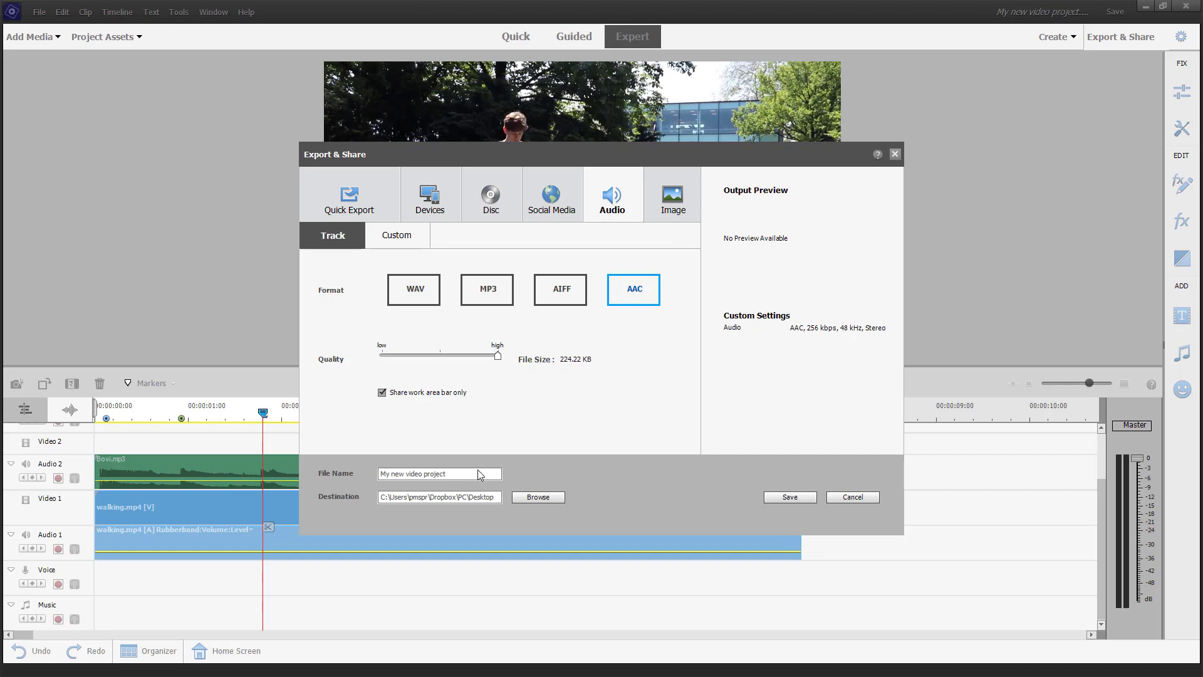
# Step: Save the export to the Desktop as 'audio export' and open its containing folder
pyautogui.doubleClick(439, 474)
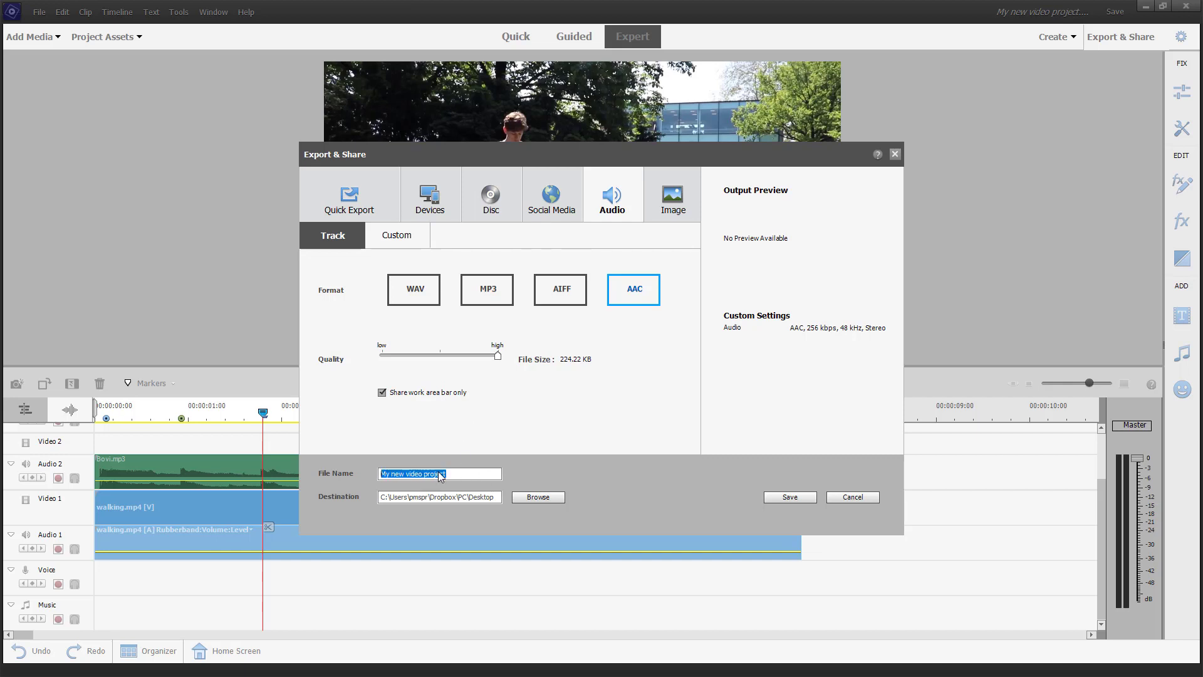
pyautogui.write('audio export')
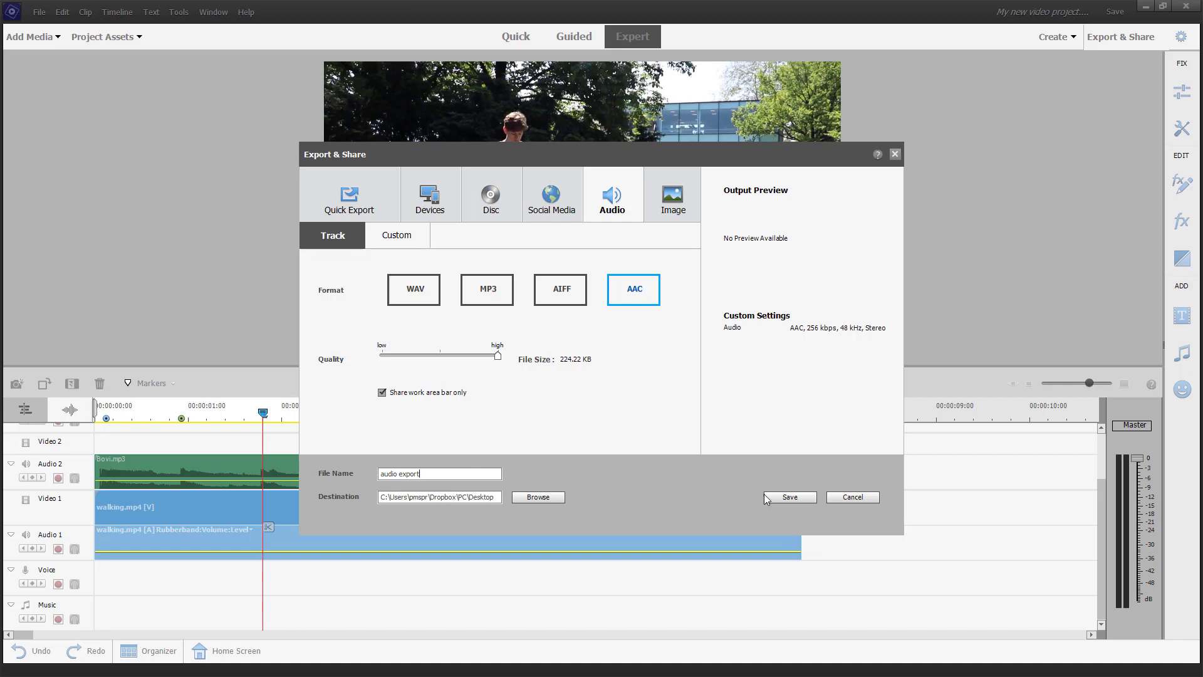
pyautogui.click(789, 497)
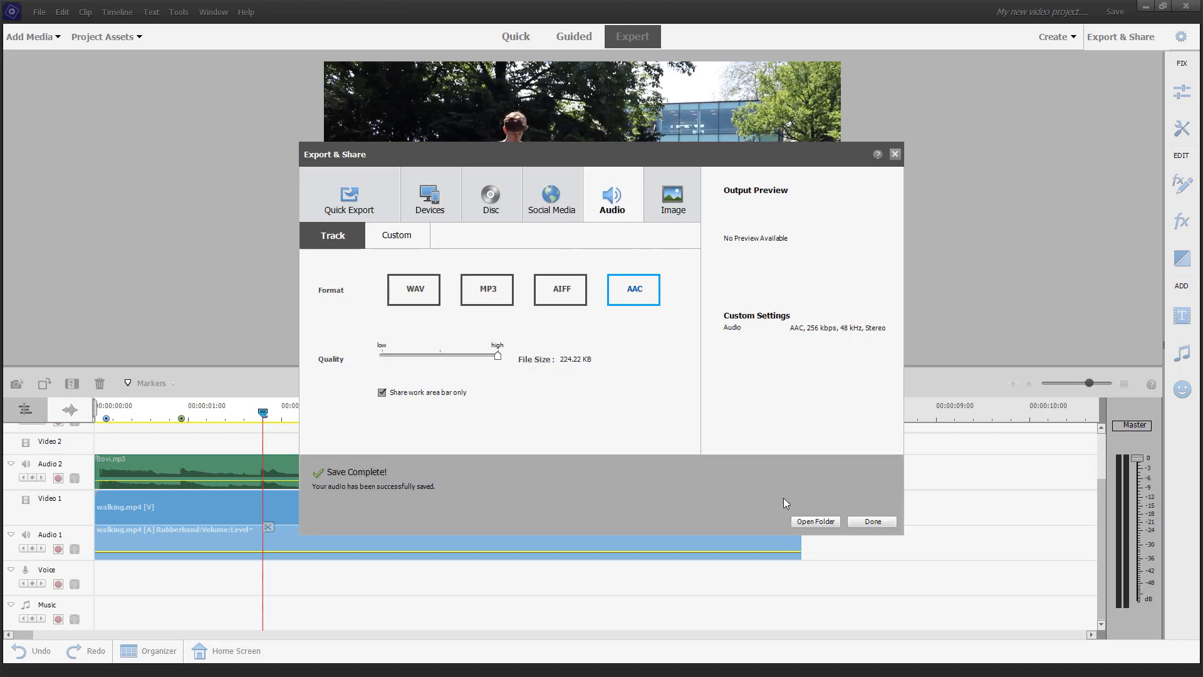
pyautogui.click(816, 521)
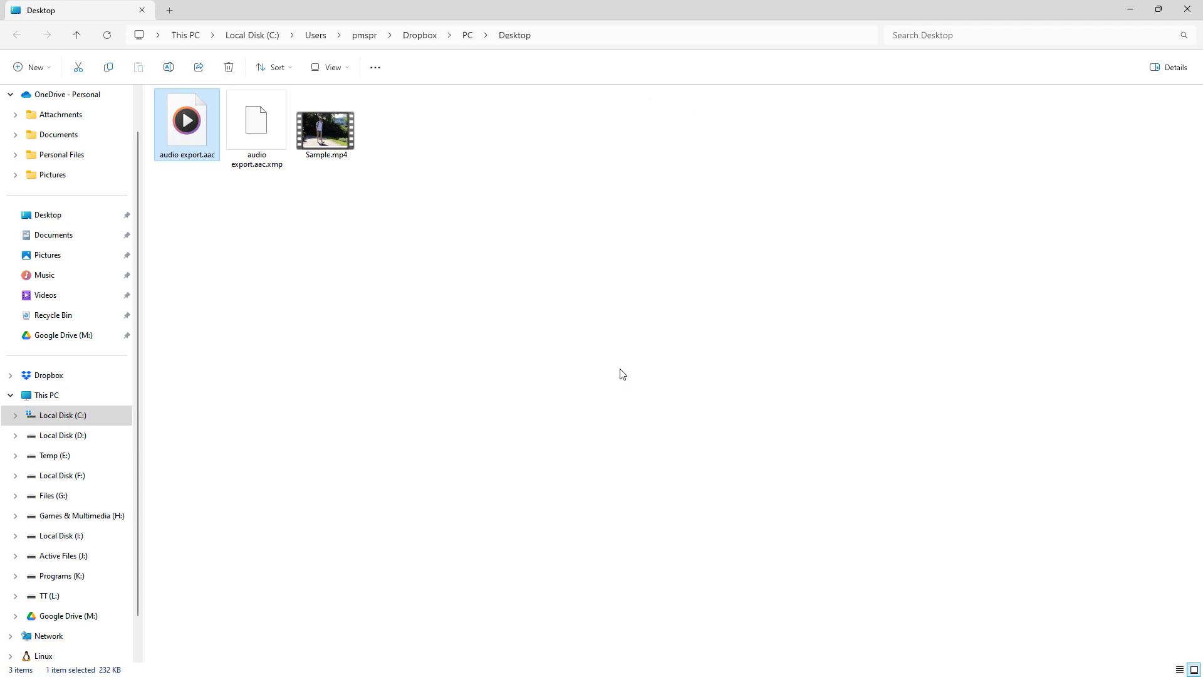
pyautogui.moveTo(287, 250)
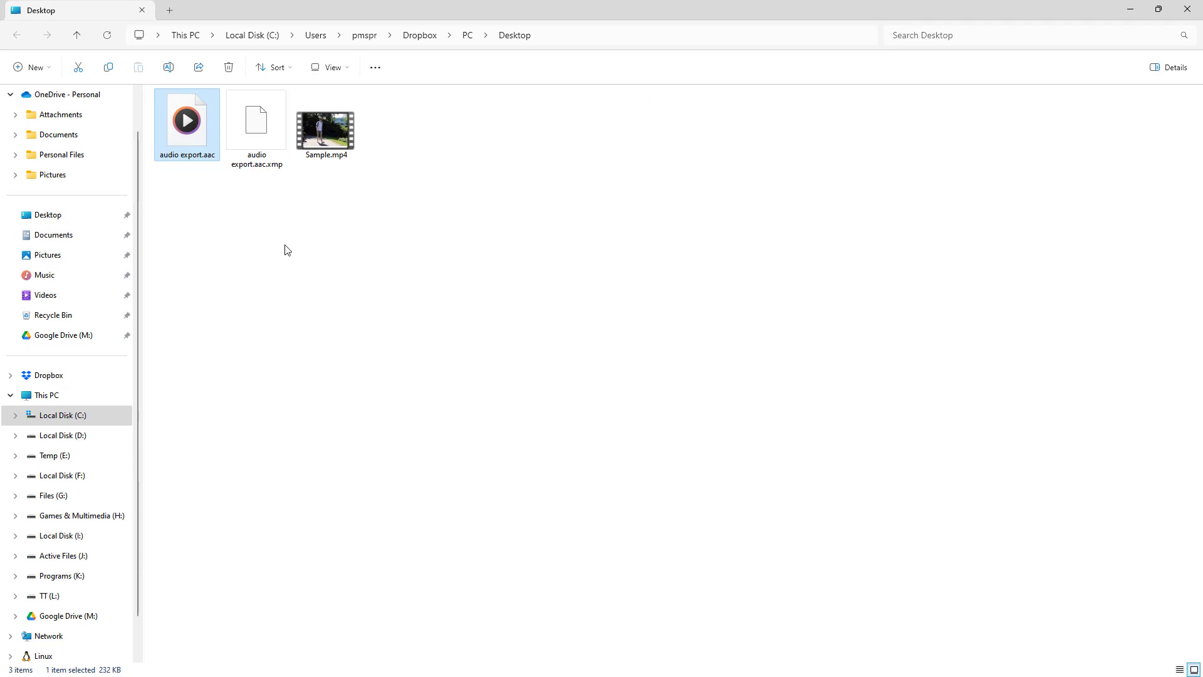
pyautogui.moveTo(188, 119)
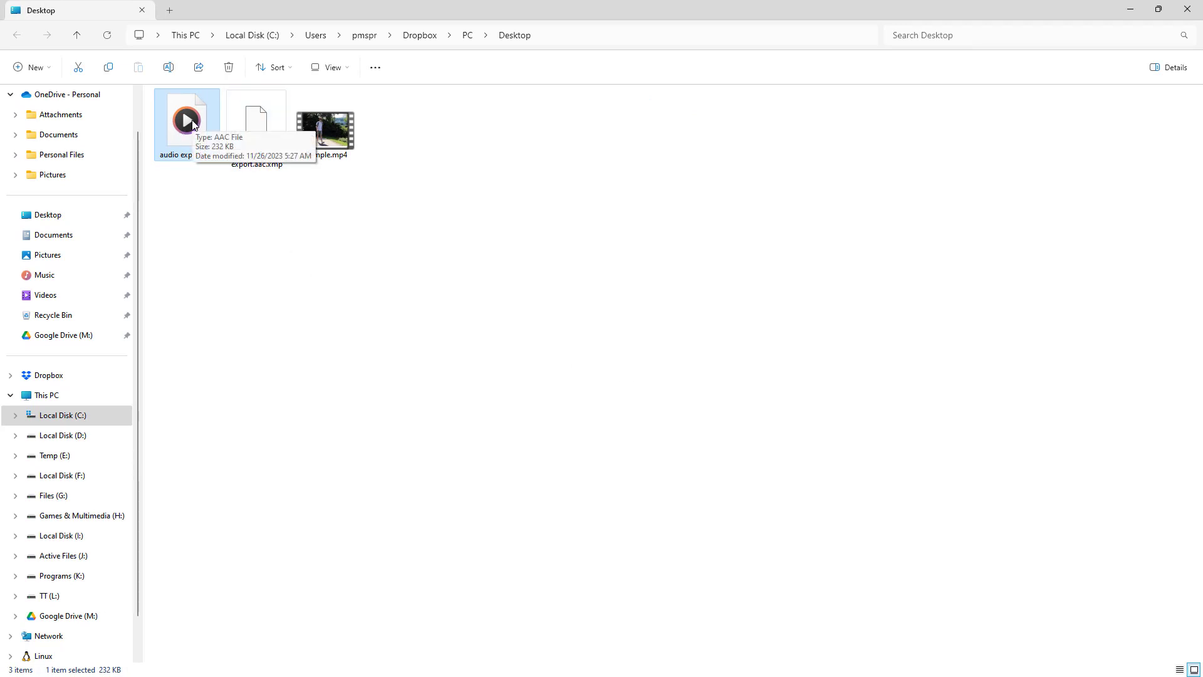
pyautogui.moveTo(232, 182)
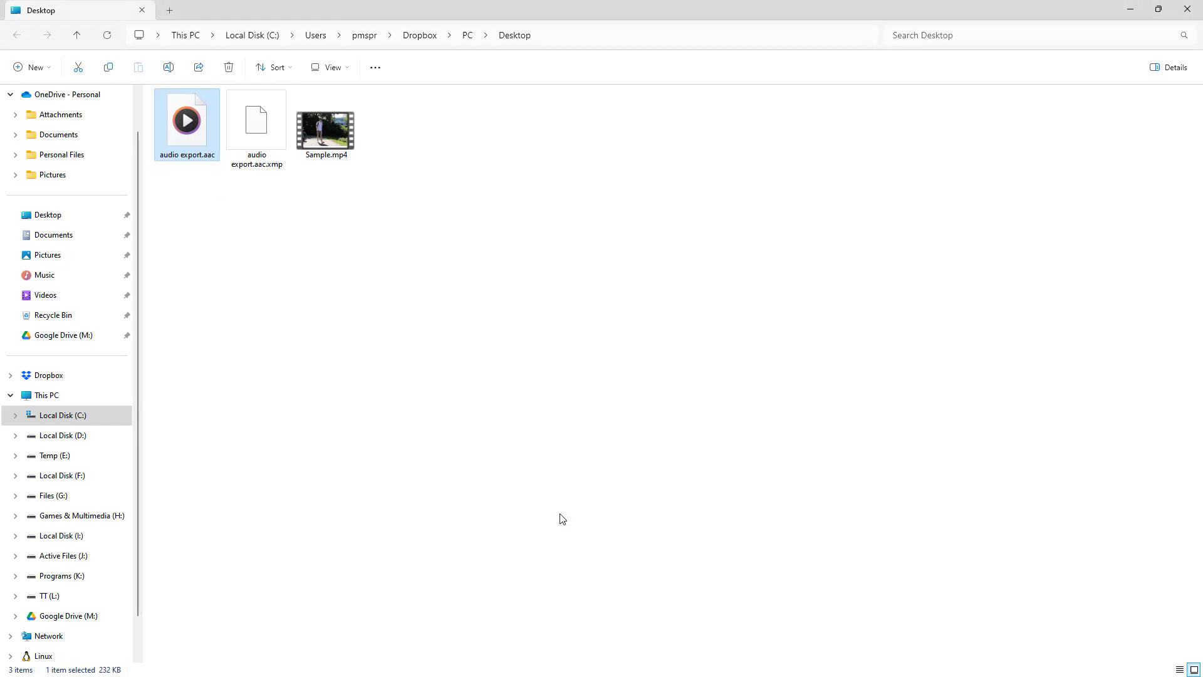
# Step: Play 'audio export.aac' in Media Player, then close the player window
pyautogui.doubleClick(186, 119)
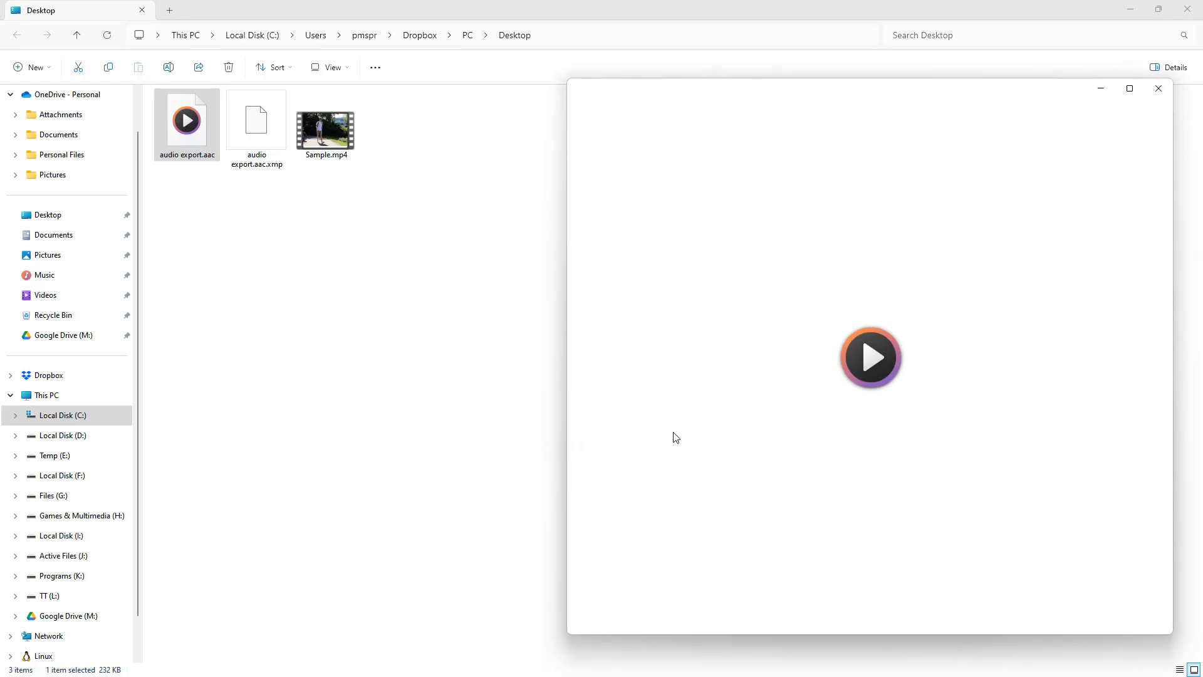
pyautogui.click(871, 357)
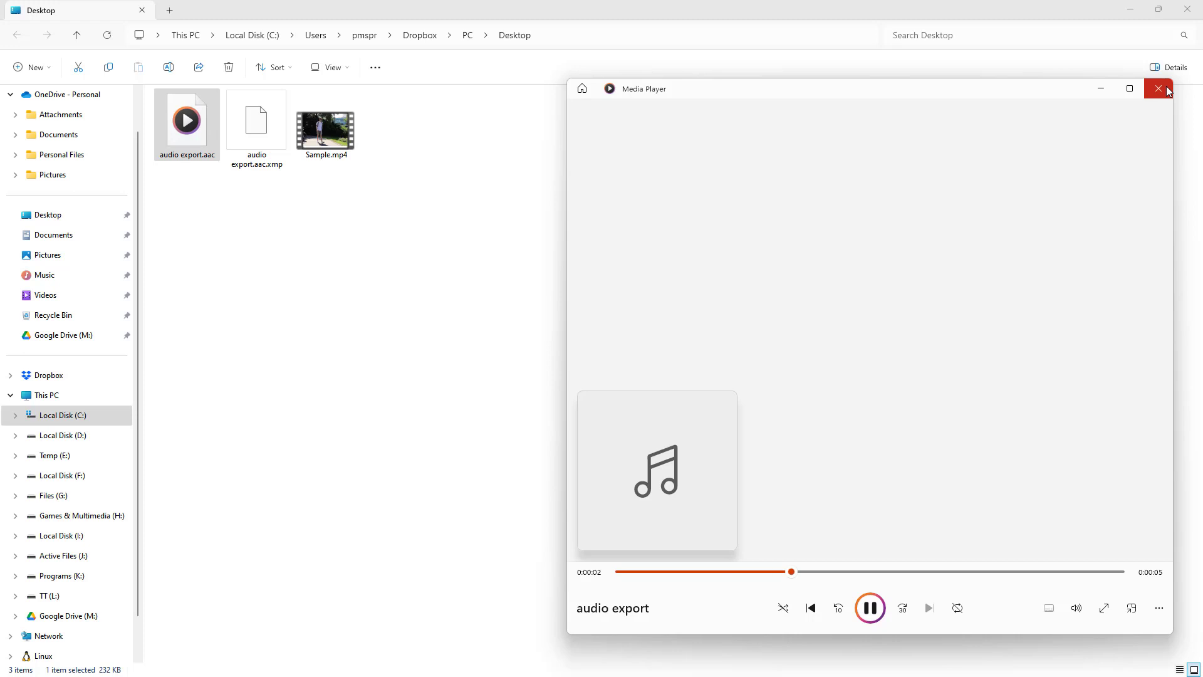
pyautogui.click(1158, 88)
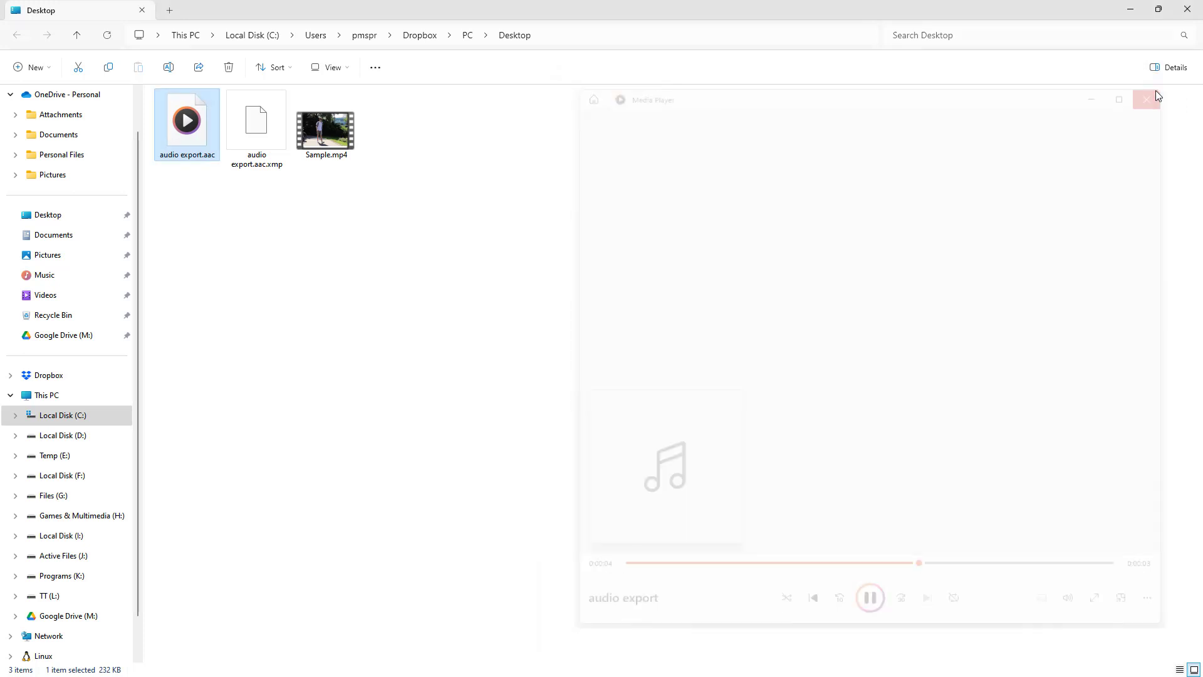
pyautogui.click(1146, 100)
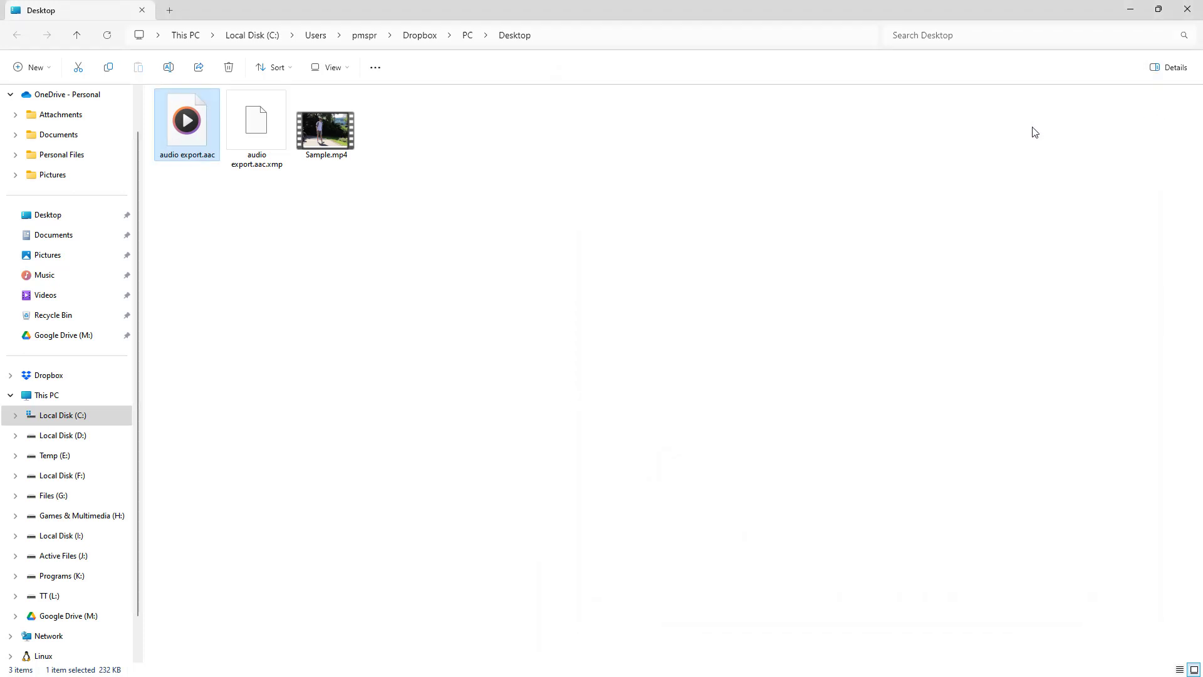